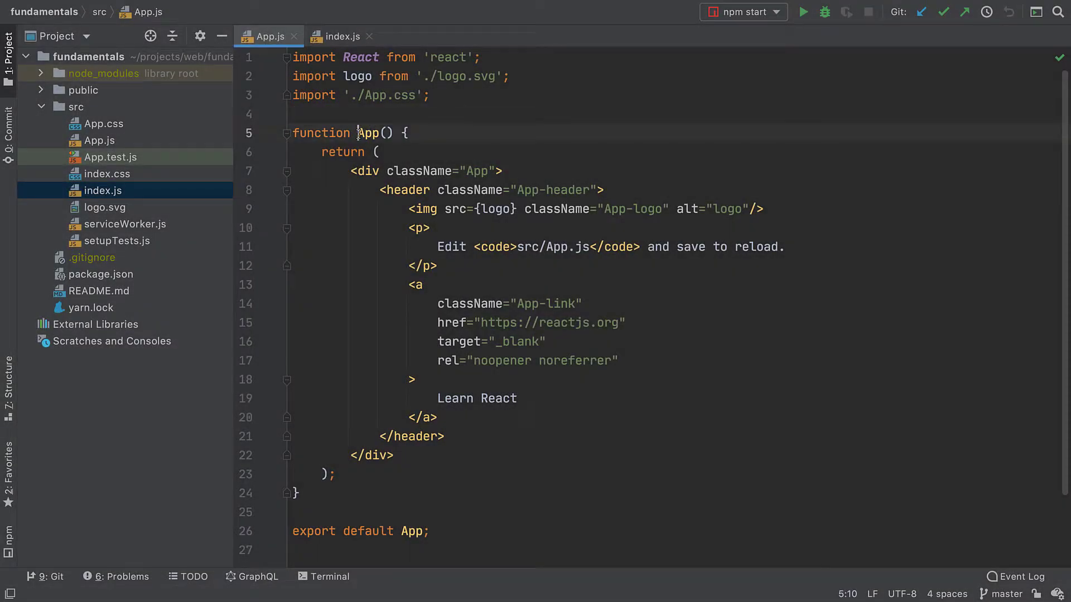
Step: Revert the earlier in-place rename of App in both index.js and App.js
text(My)
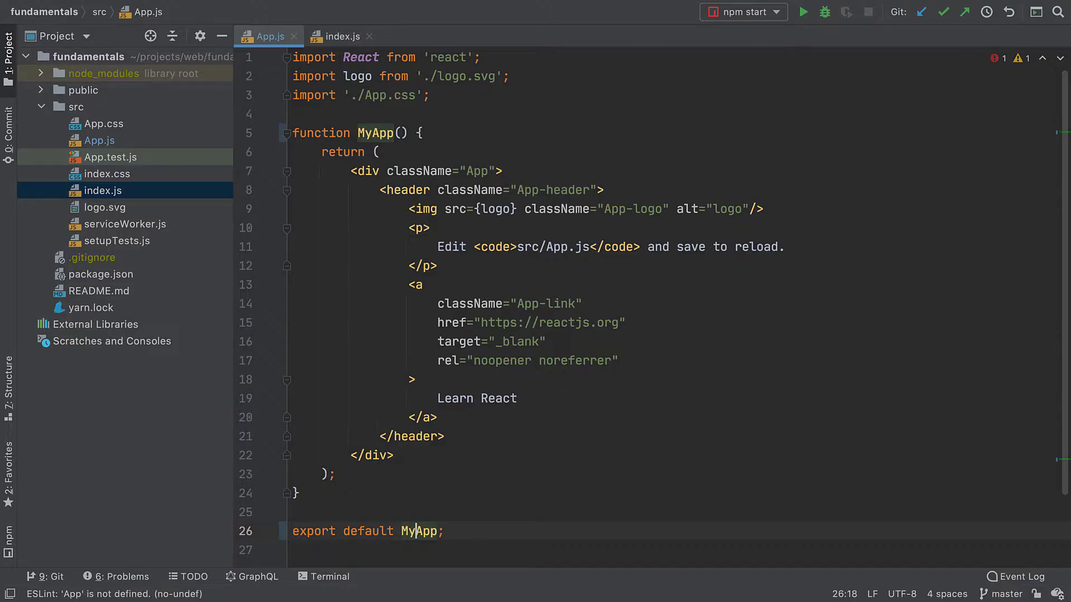
click(340, 37)
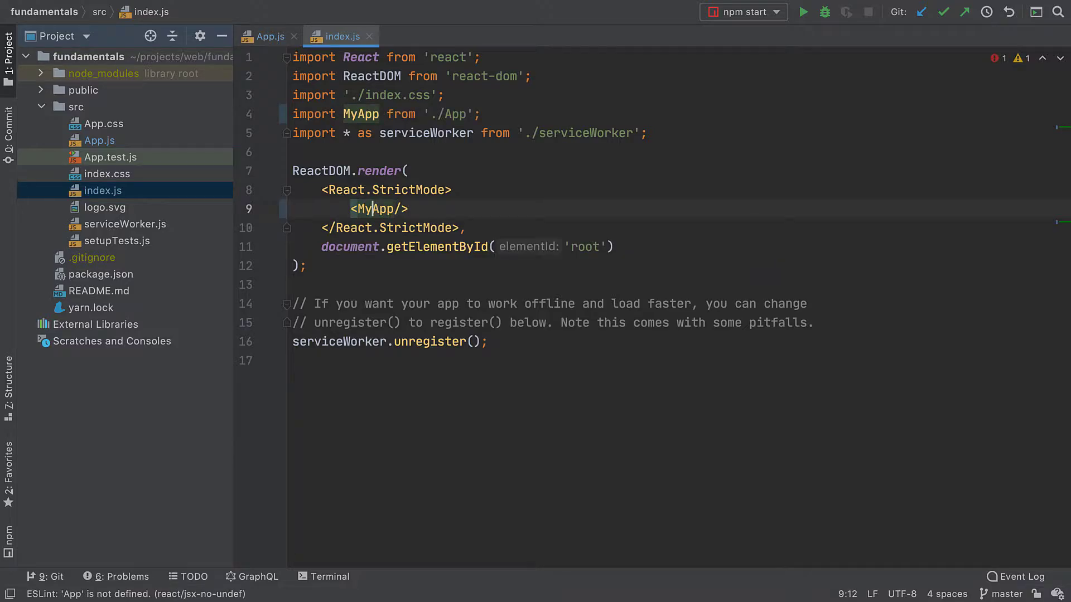
key(ctrl+z)
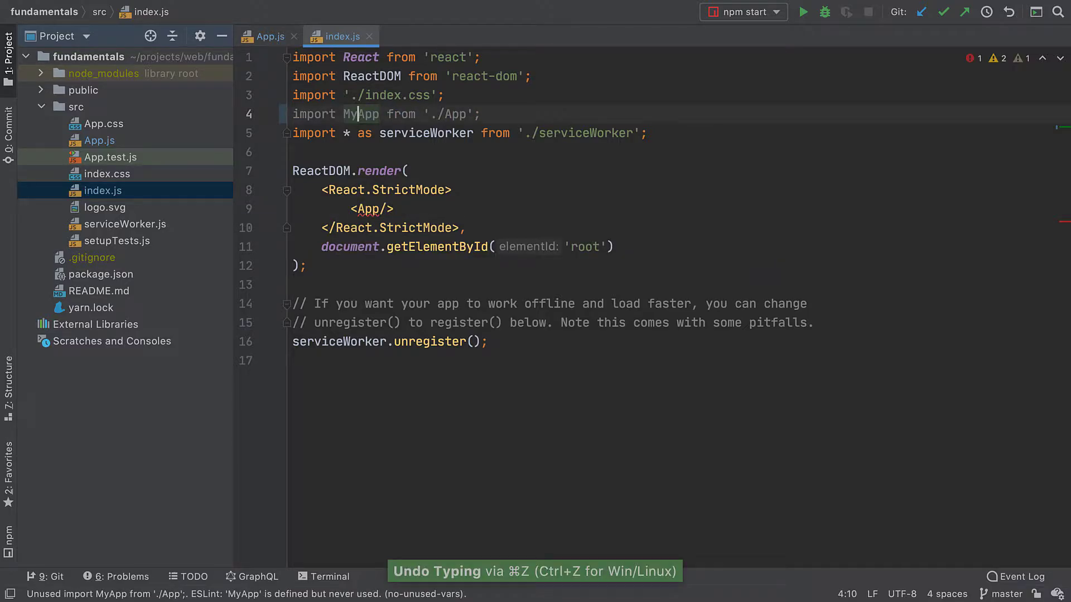
click(267, 36)
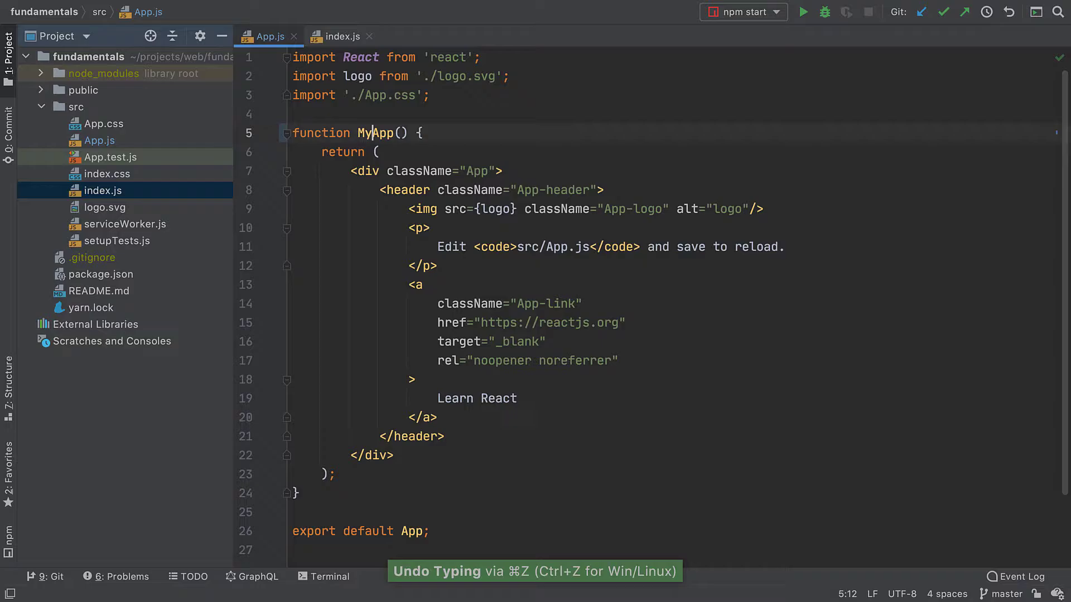
key(ctrl+z)
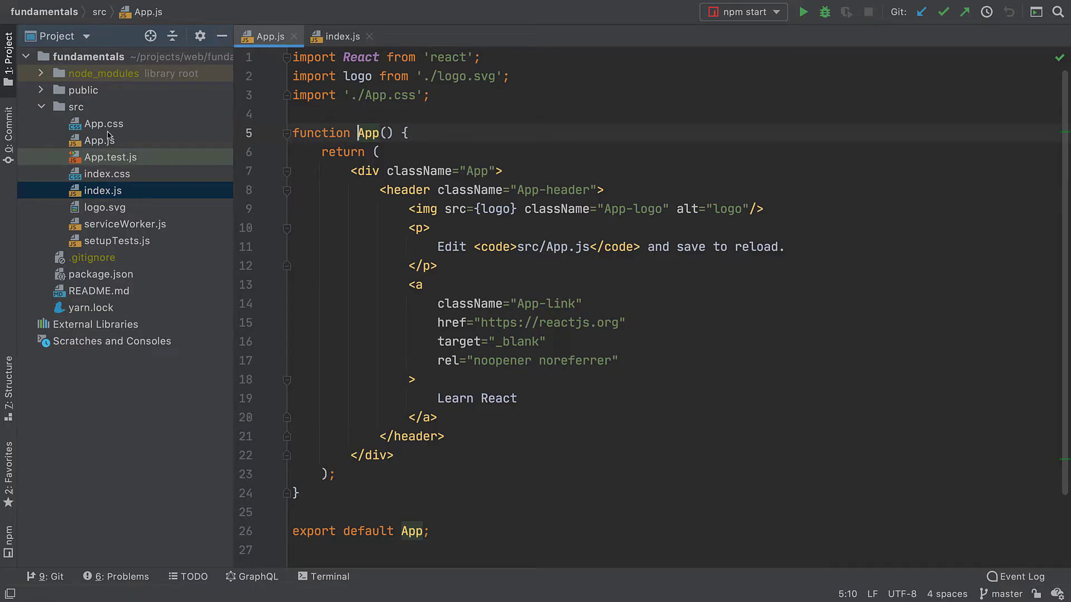
Step: Rename App.js to MyApp.js with Refactor > Rename, including the function and its usages
right_click(101, 140)
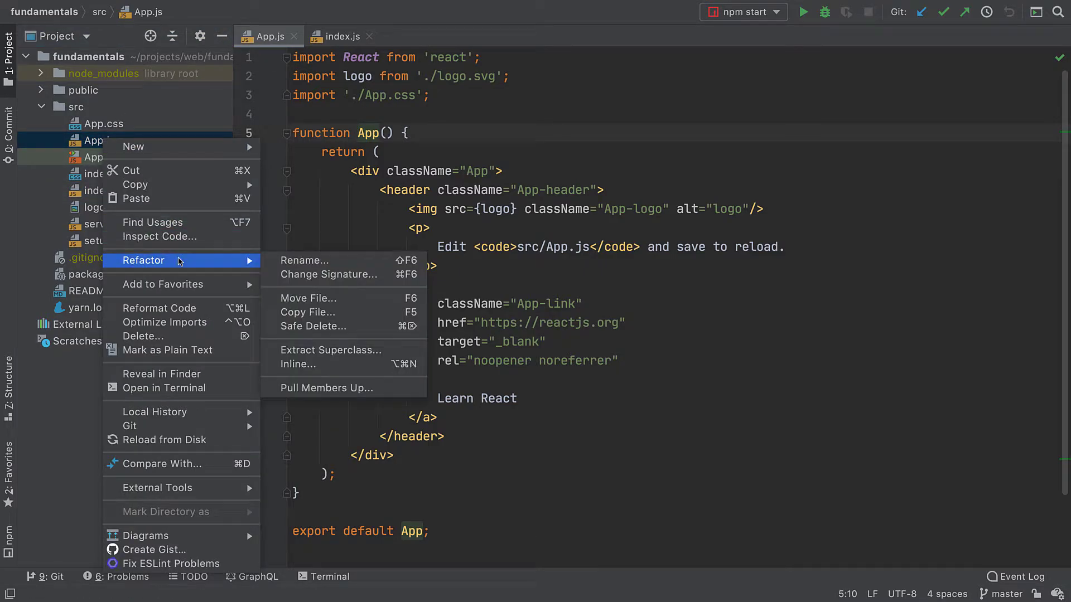
mouse_move(304, 261)
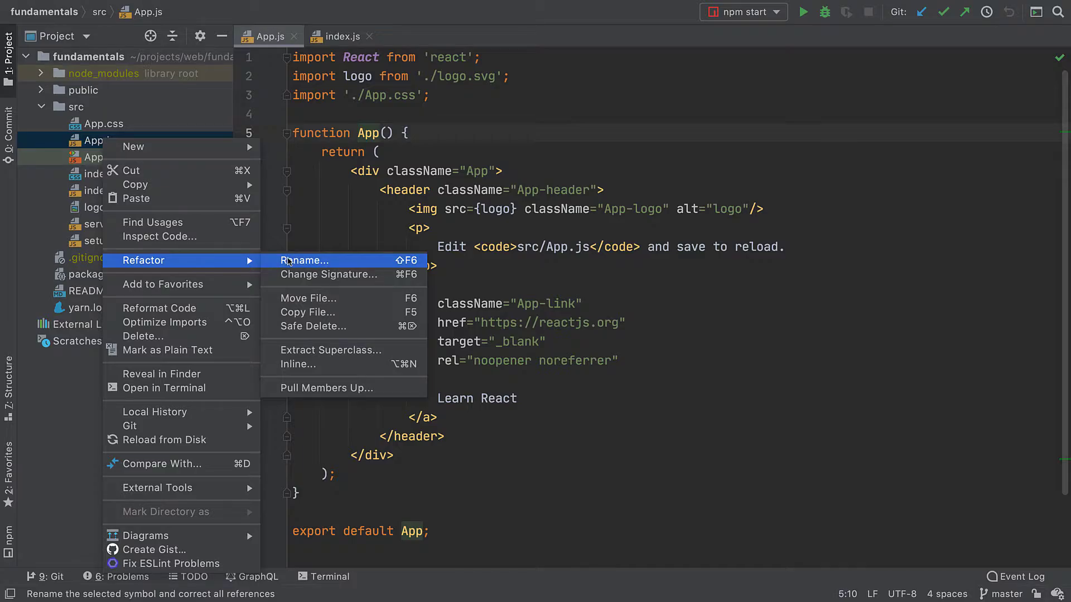
click(305, 261)
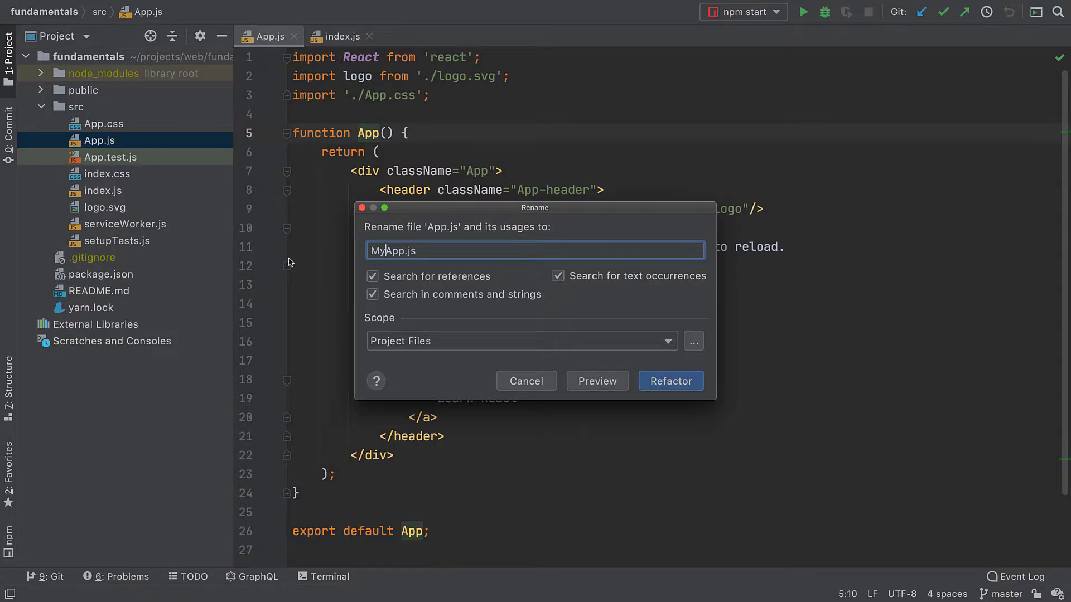
mouse_move(403, 298)
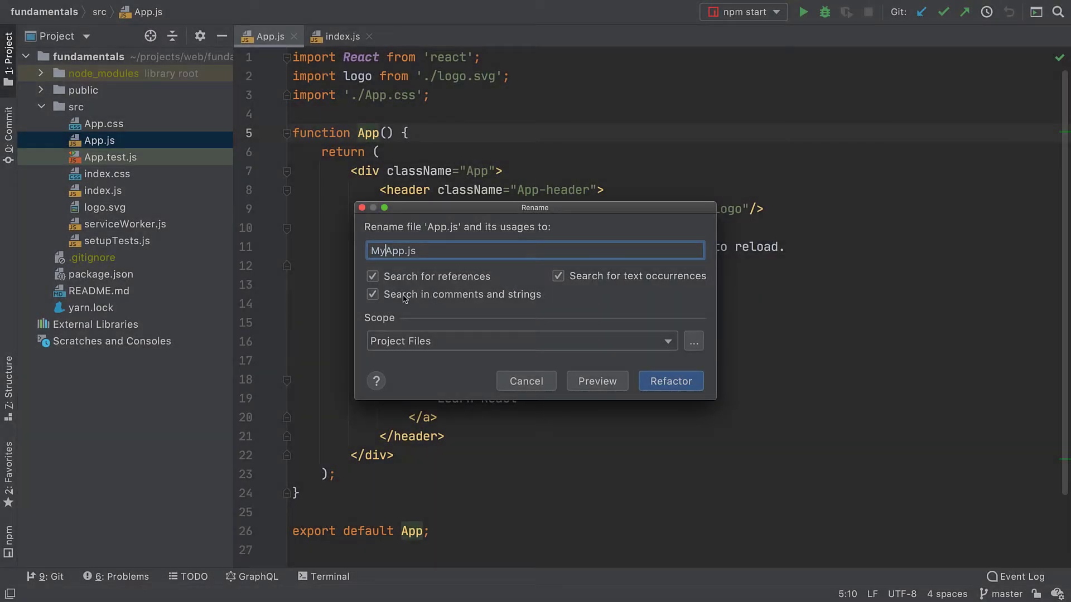
mouse_move(516, 287)
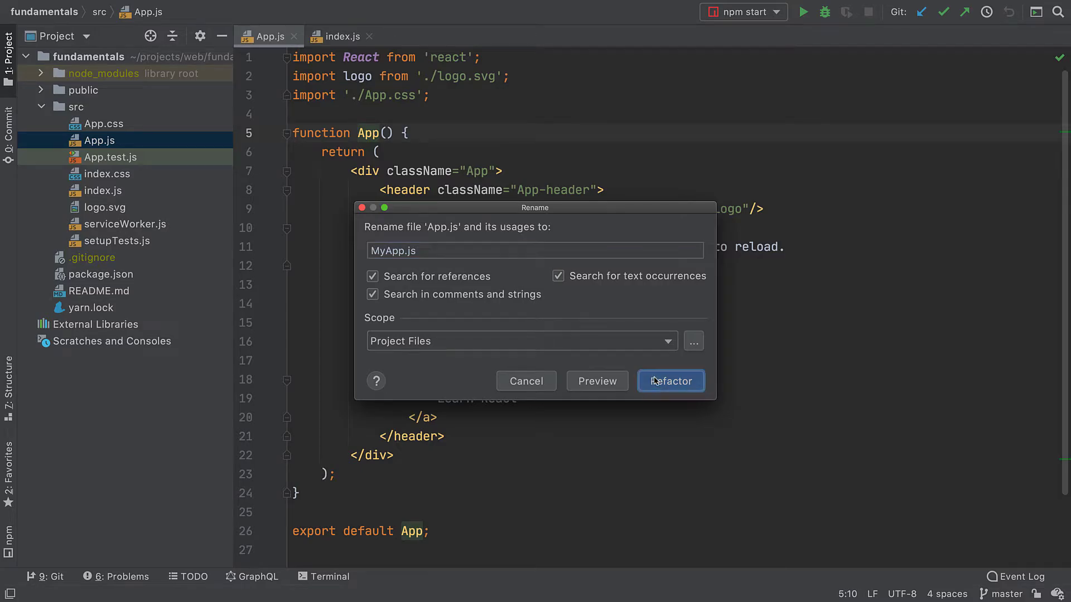
click(669, 381)
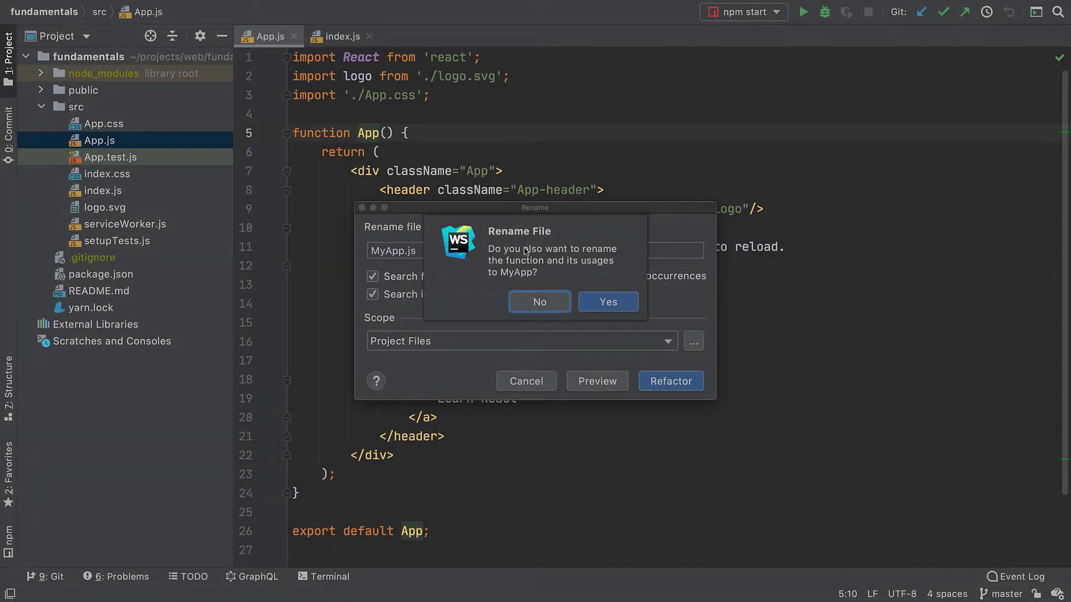
click(538, 302)
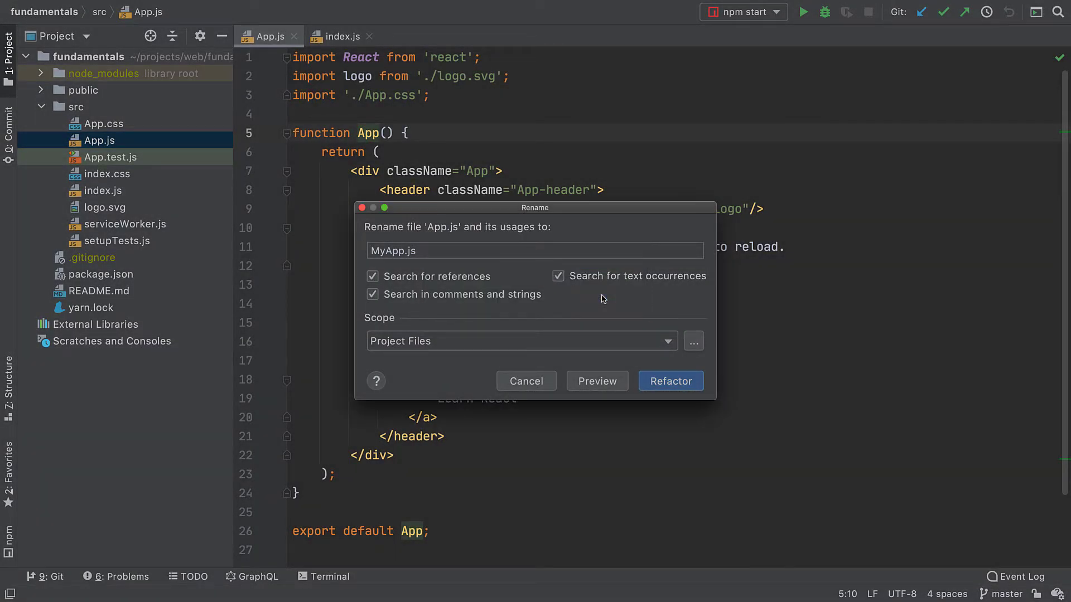
Step: Preview the 14 planned changes, then apply the App-to-MyApp rename project-wide
click(596, 381)
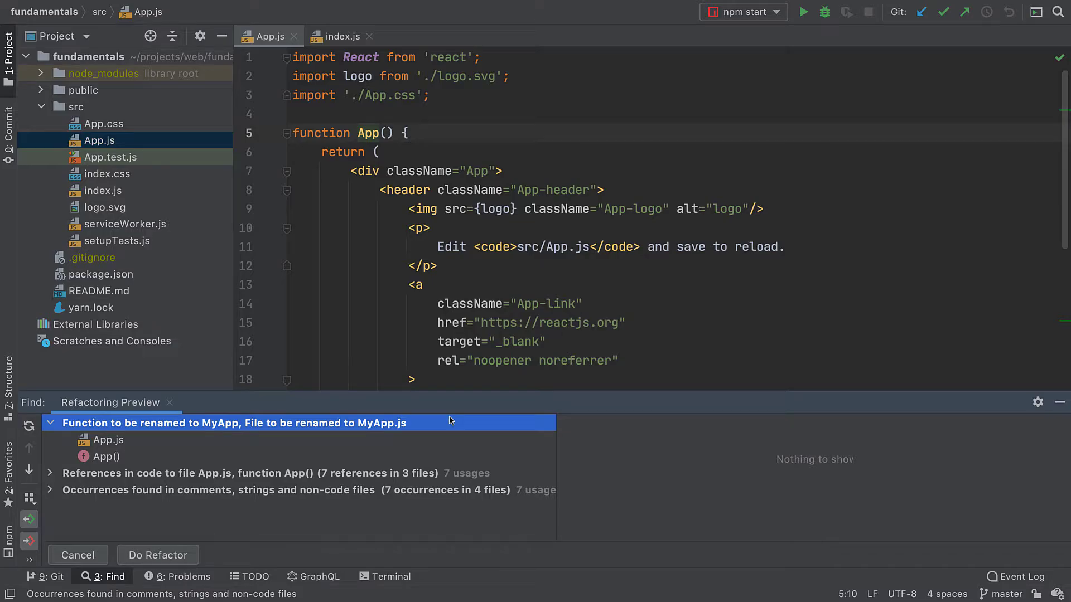
mouse_move(358, 398)
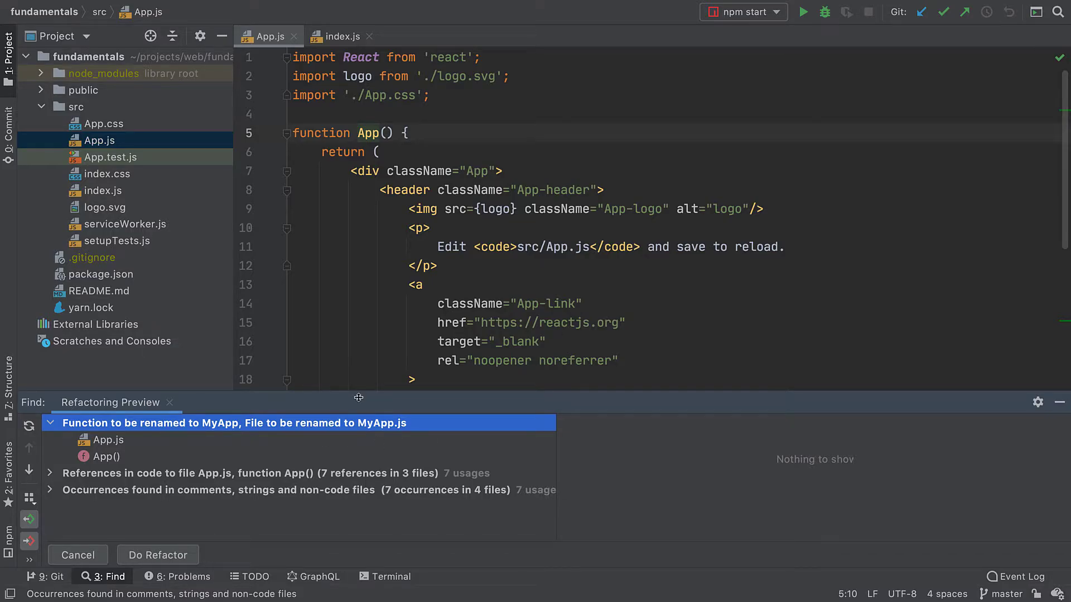
click(157, 554)
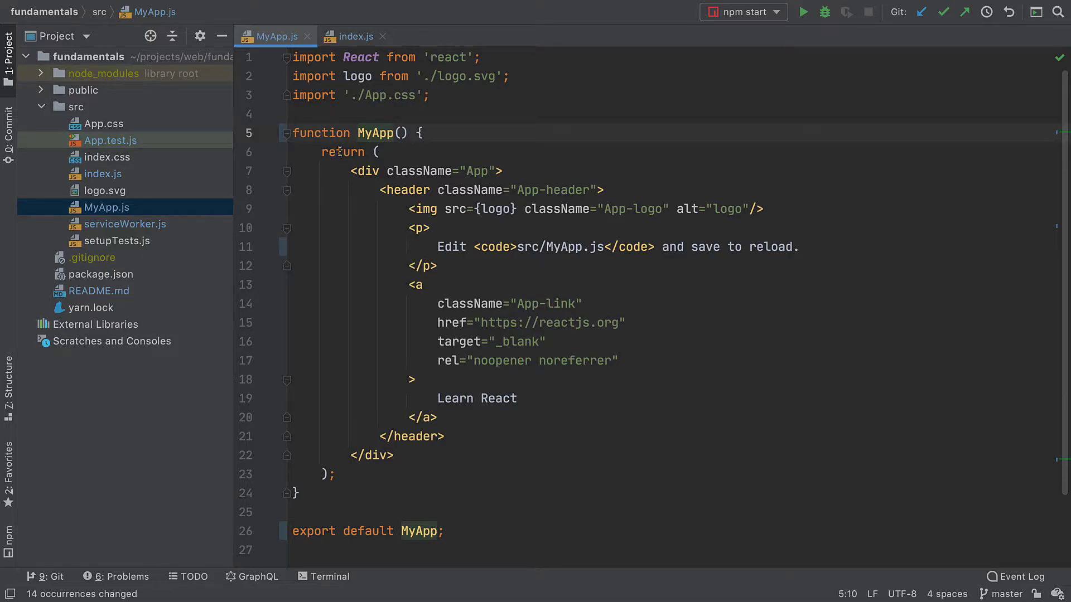
mouse_move(380, 133)
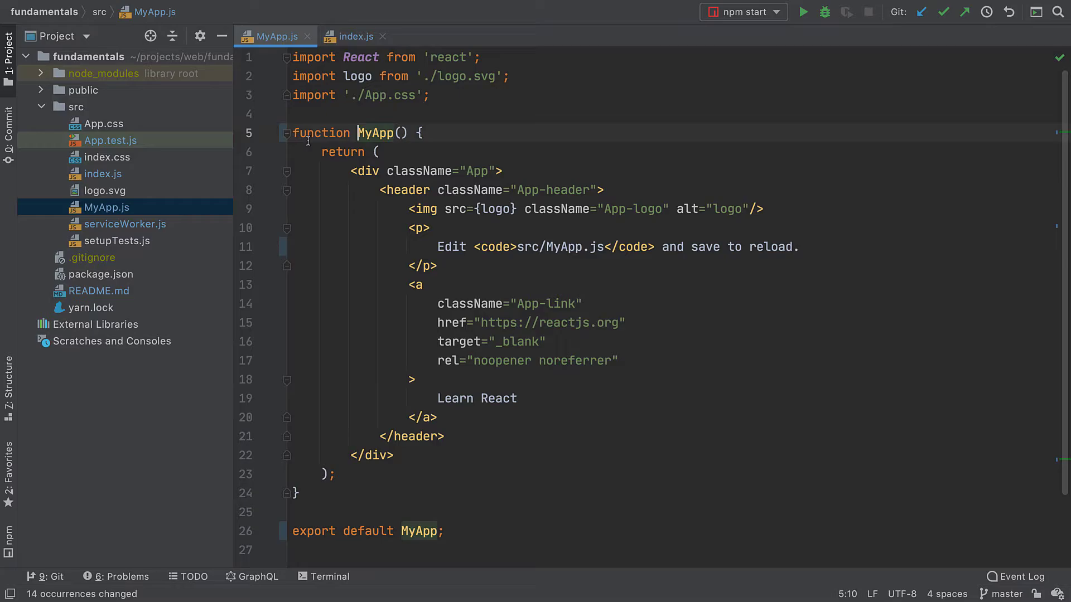
Step: Undo the App.js-to-MyApp.js file rename and confirm the undo prompt
click(328, 576)
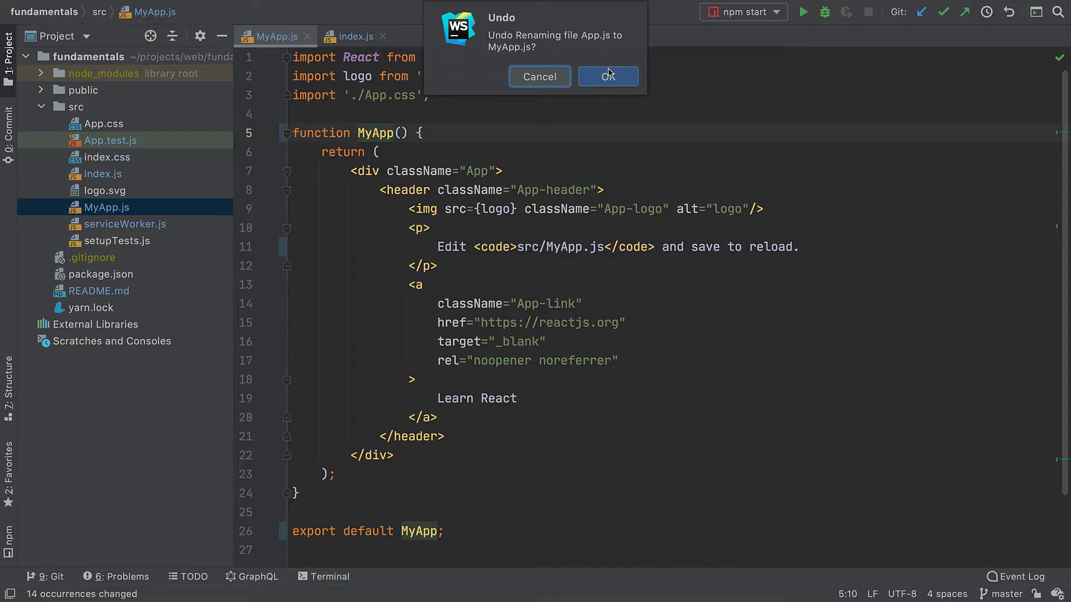
click(606, 75)
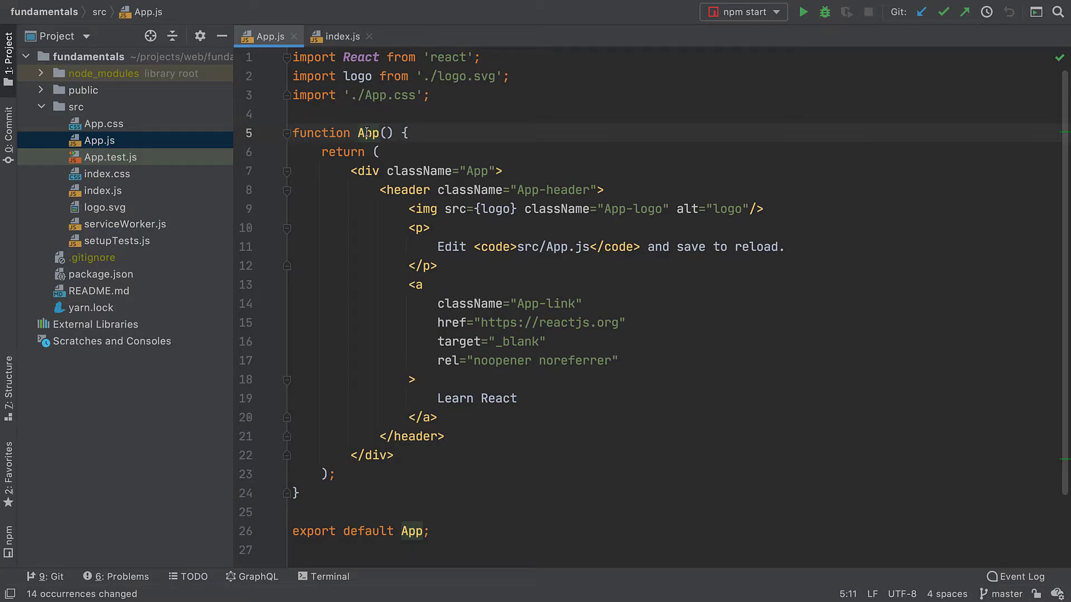
Step: Open the editor context menu on the App function name
right_click(369, 133)
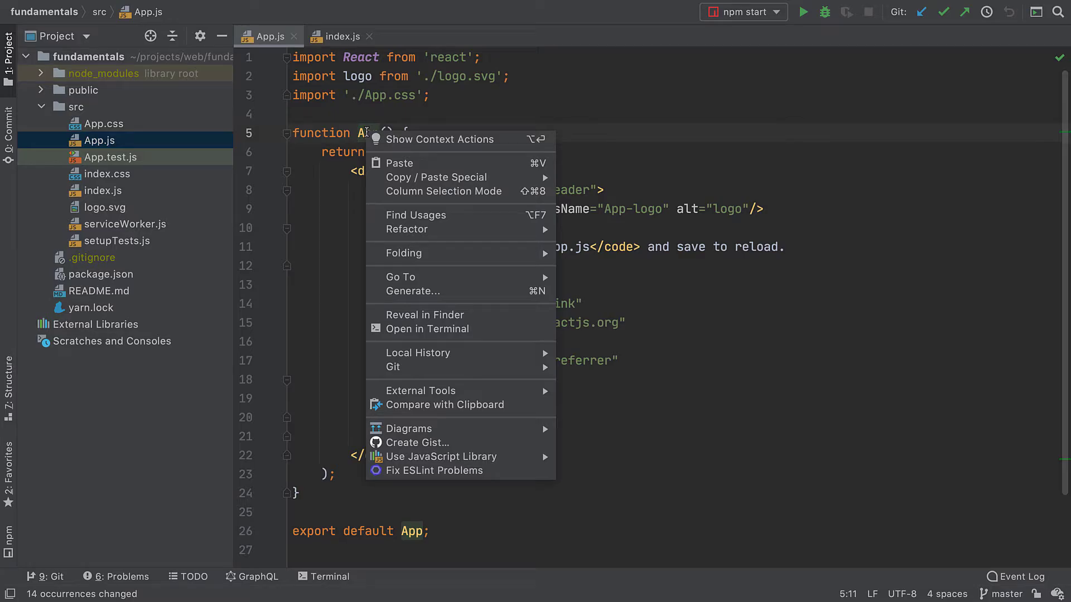
mouse_move(407, 230)
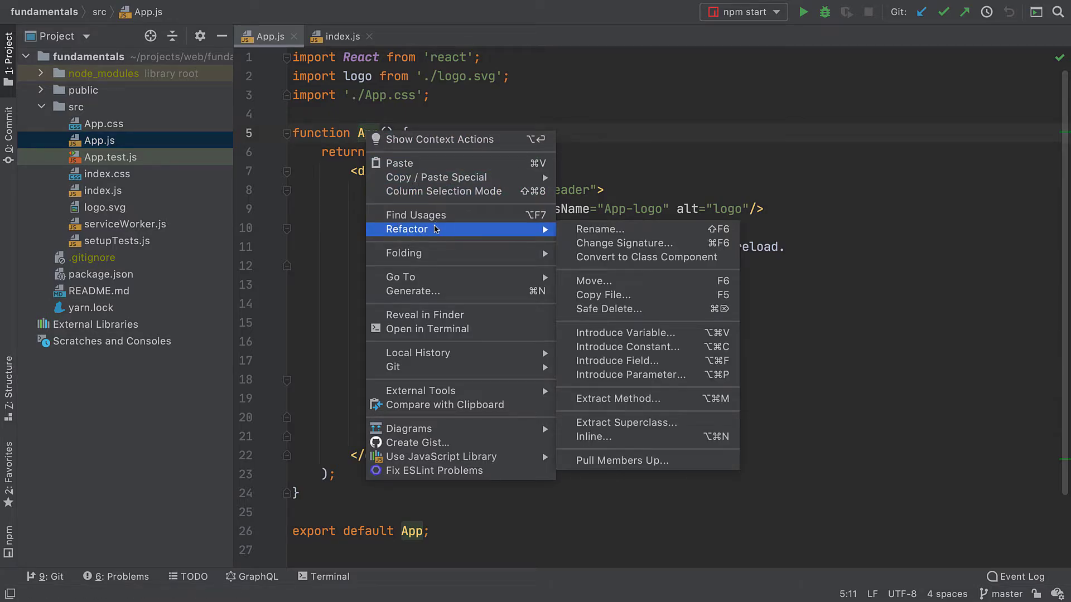
mouse_move(608, 309)
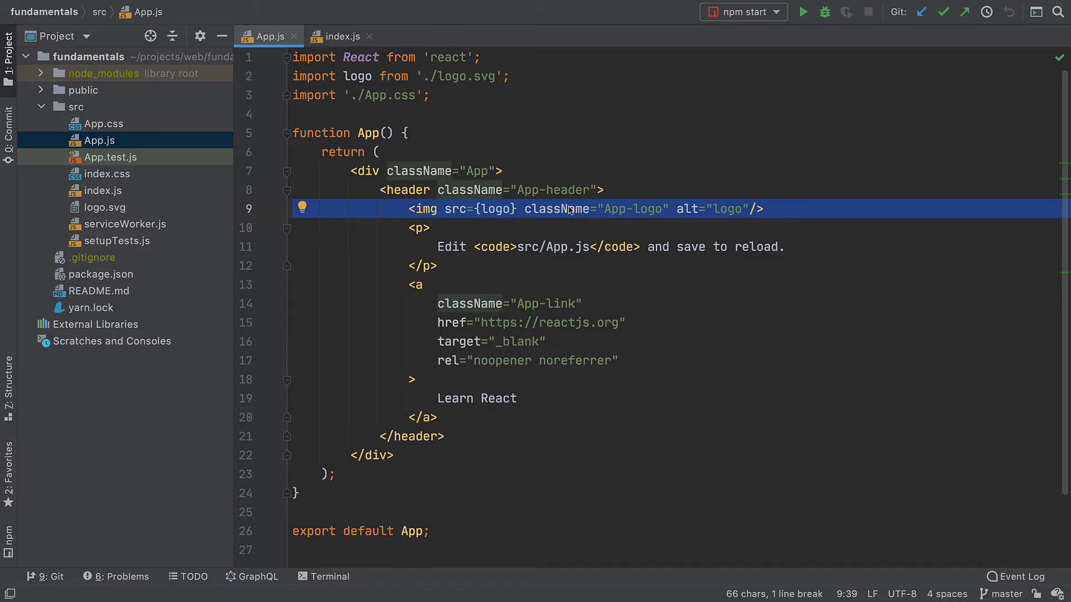
Step: Extract the selected logo img line into a functional component named Logo
key(ctrl+alt+shift+t)
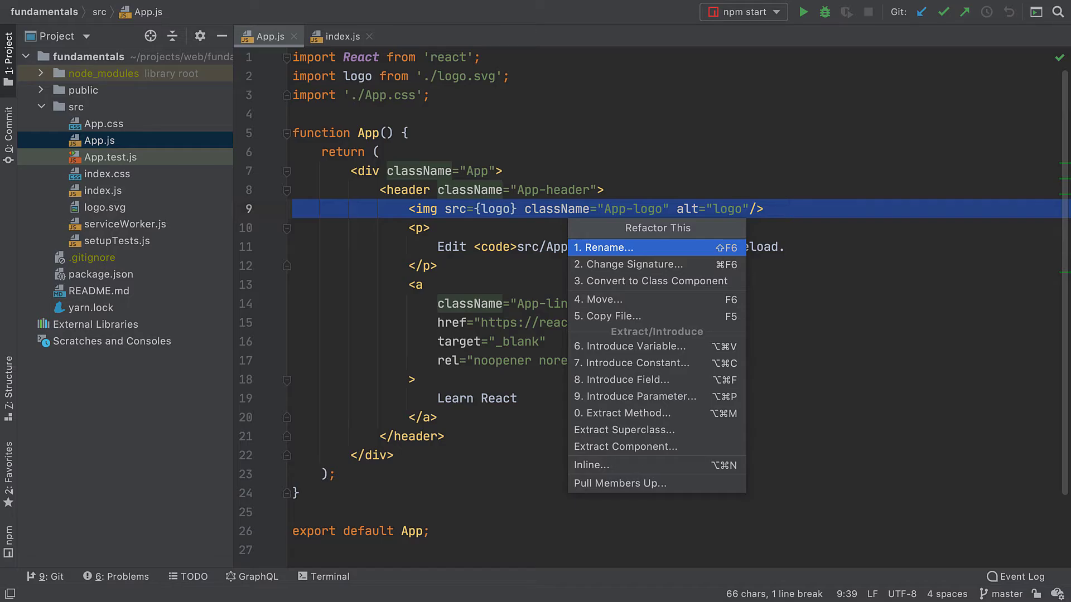
mouse_move(621, 380)
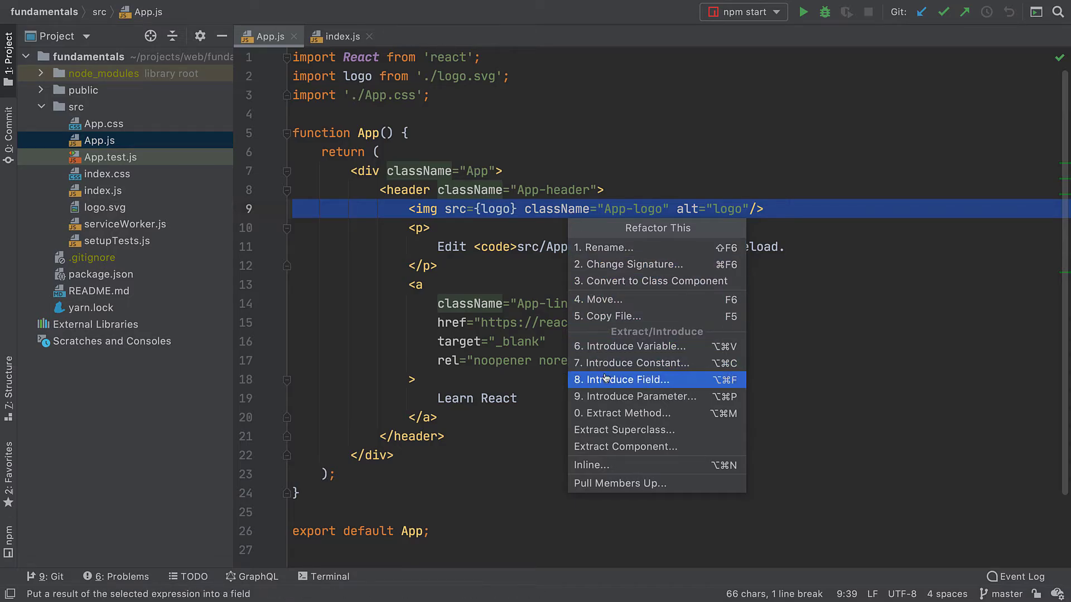
click(624, 447)
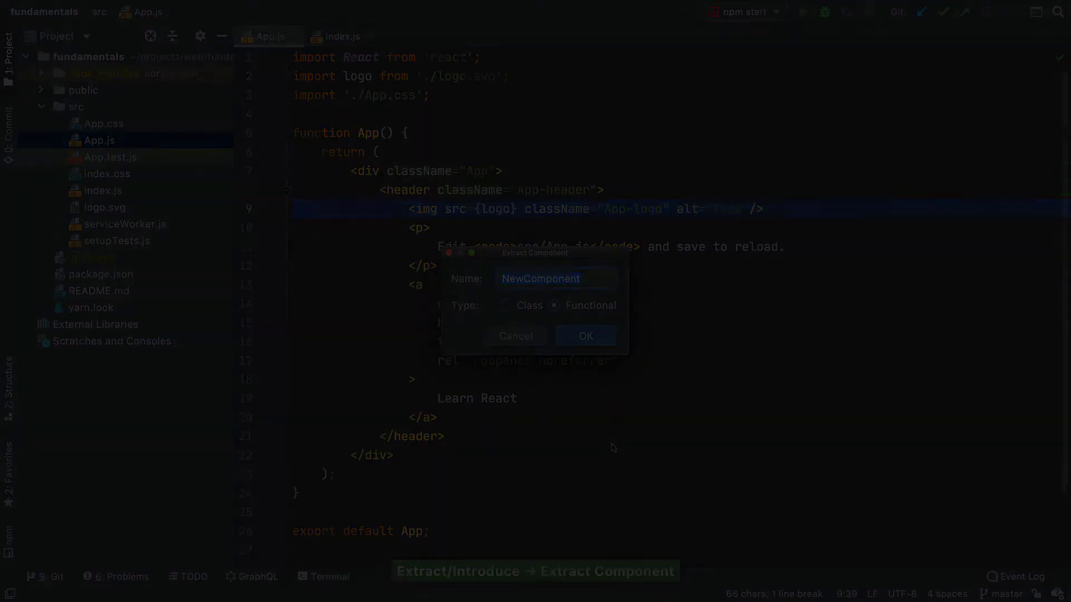
text(Logo)
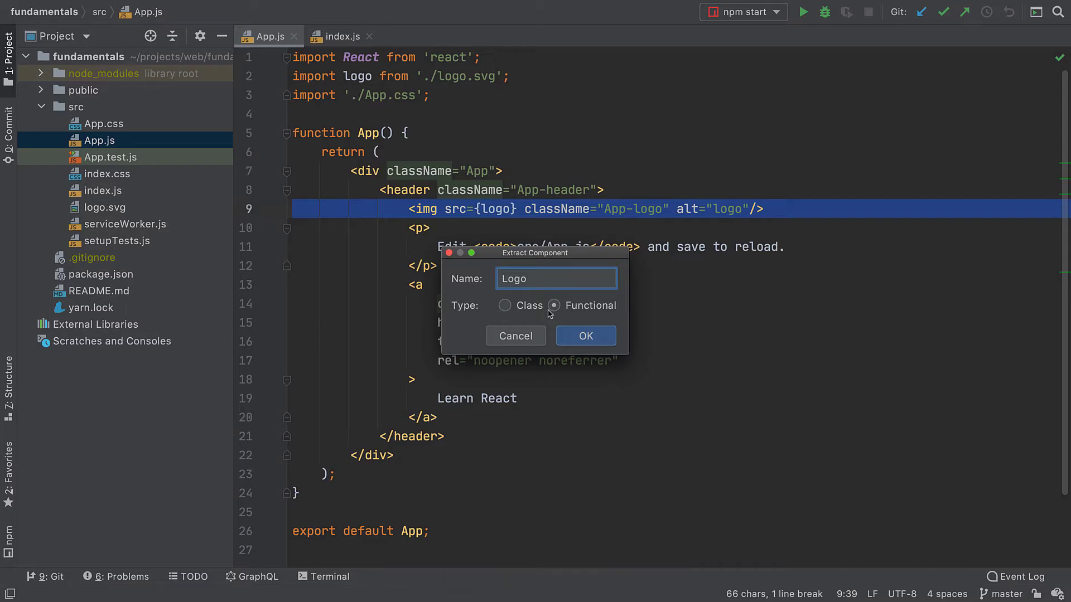
mouse_move(575, 335)
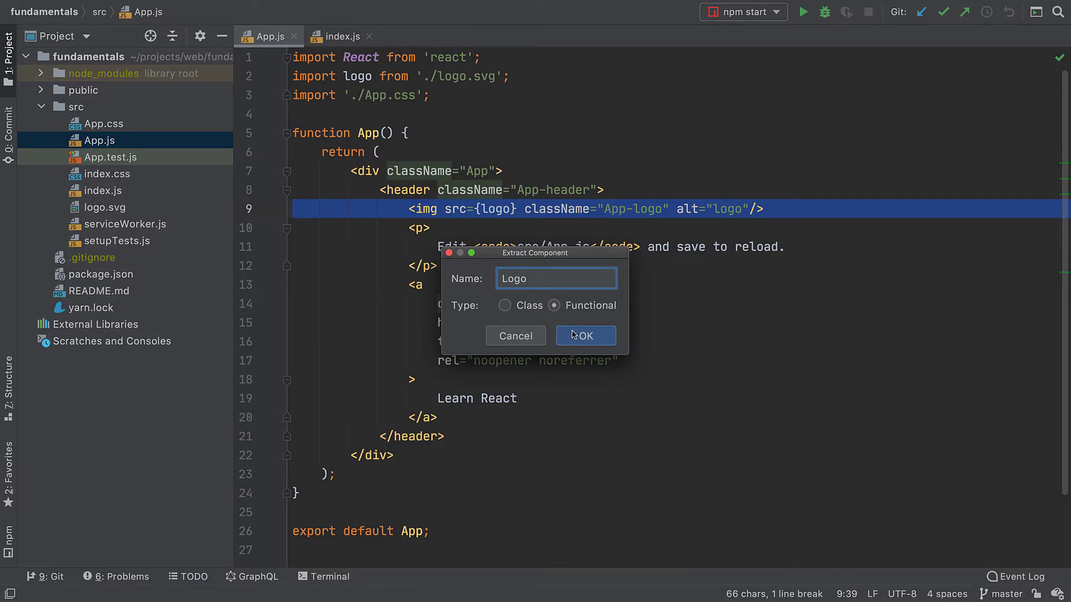
click(585, 336)
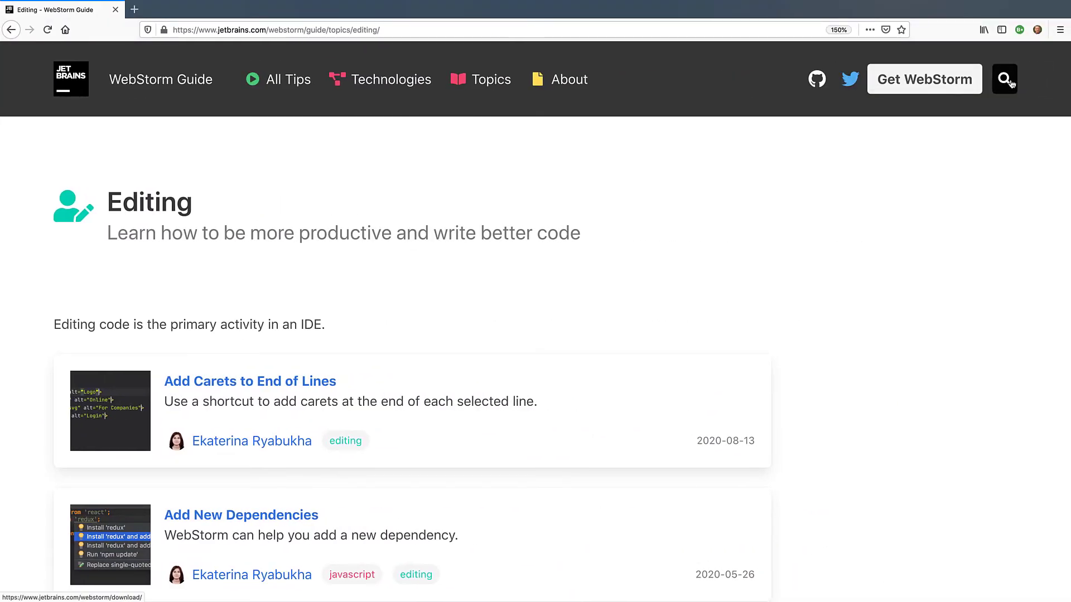
Step: Search the Guide for 'refactor', open the Move Function to File tip and play its demo
text(refa)
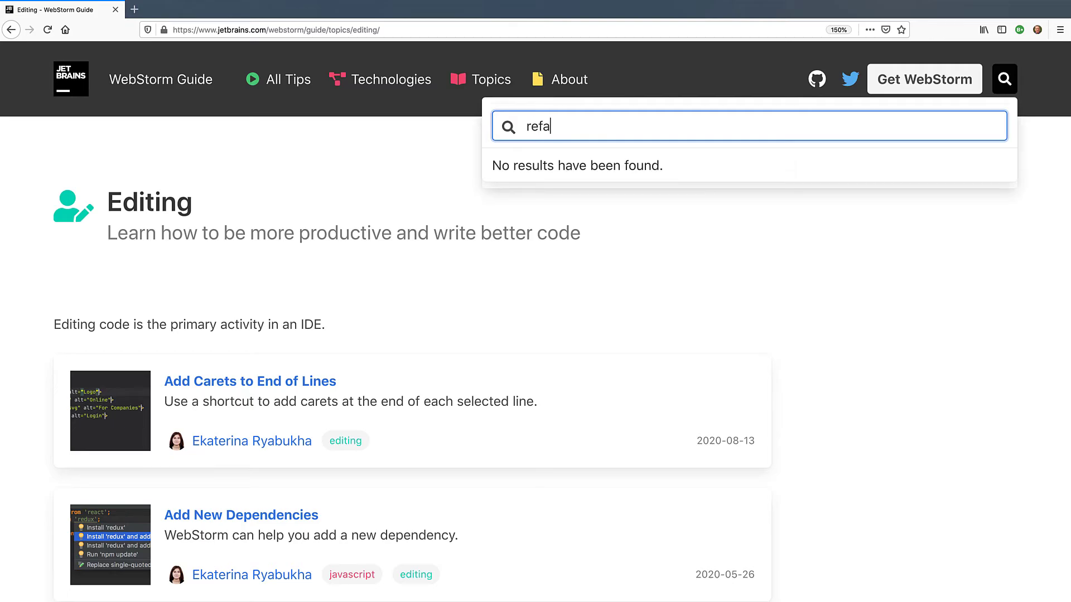
text(ctor)
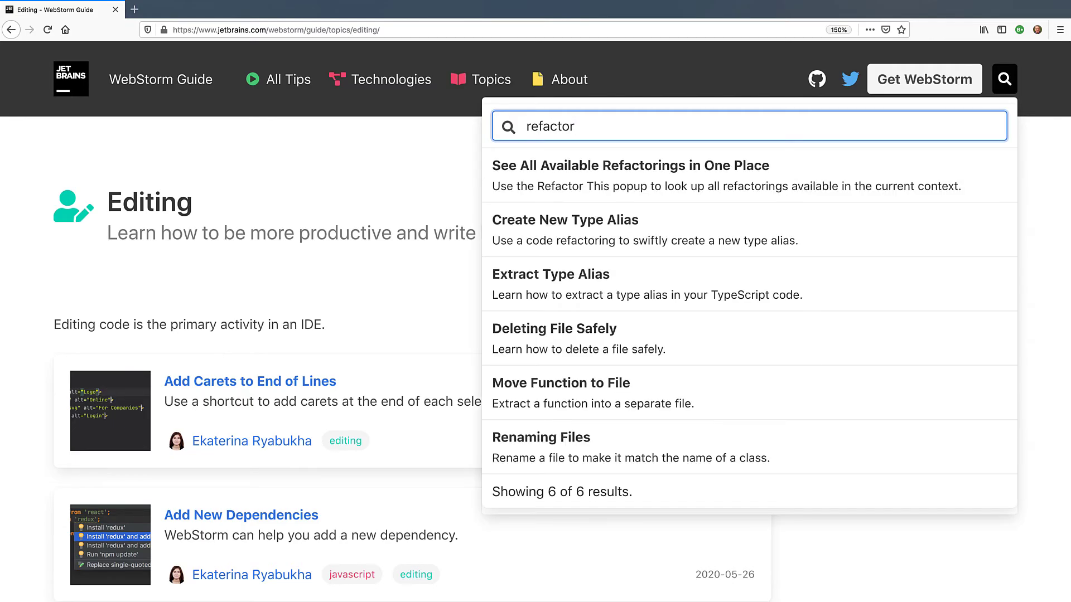
click(560, 382)
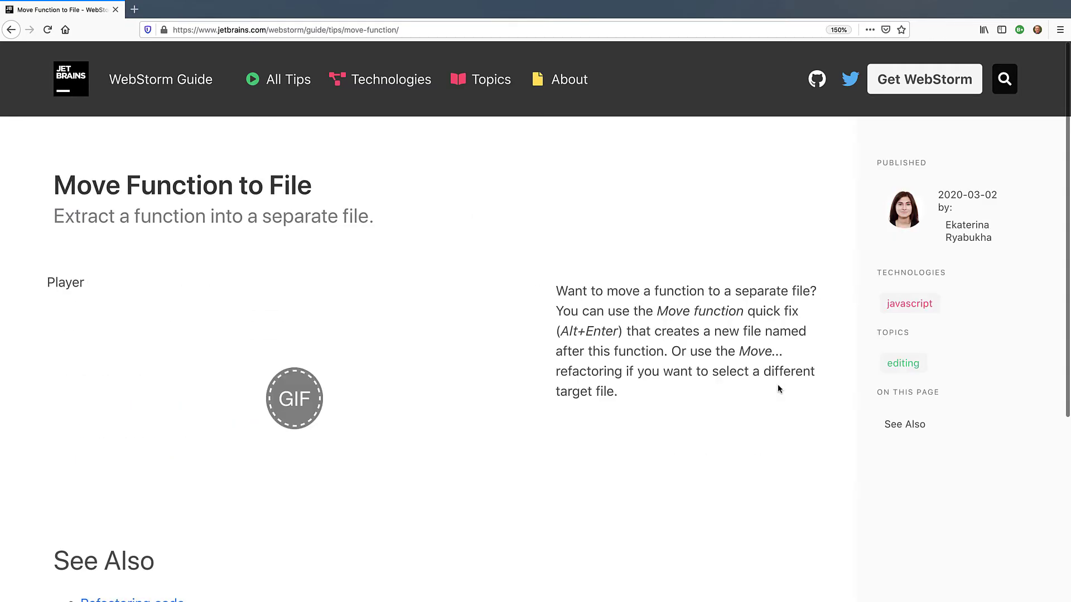
click(294, 398)
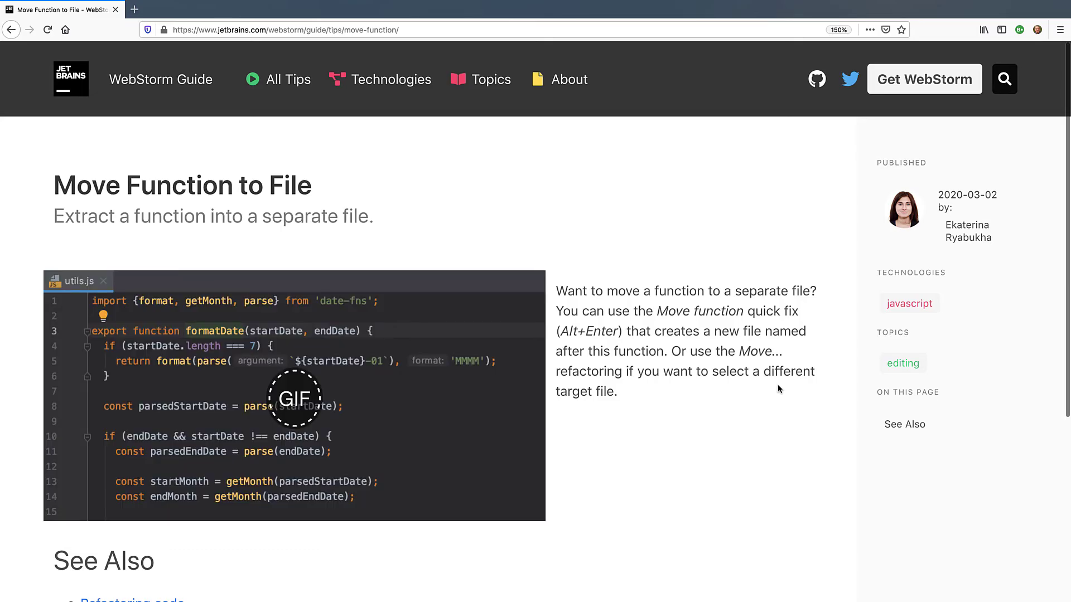
scroll(down, 3)
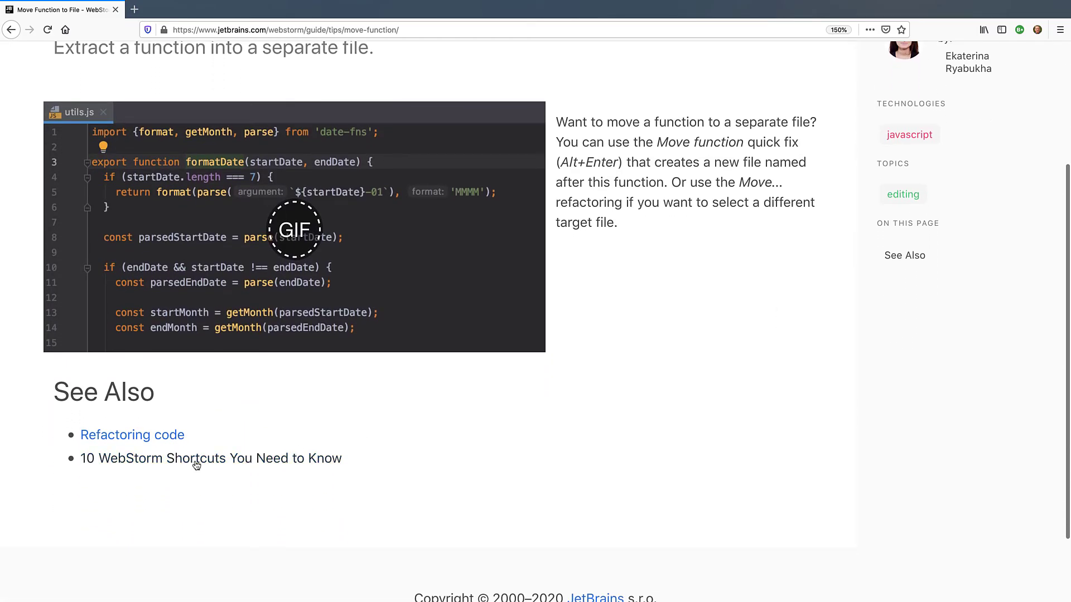